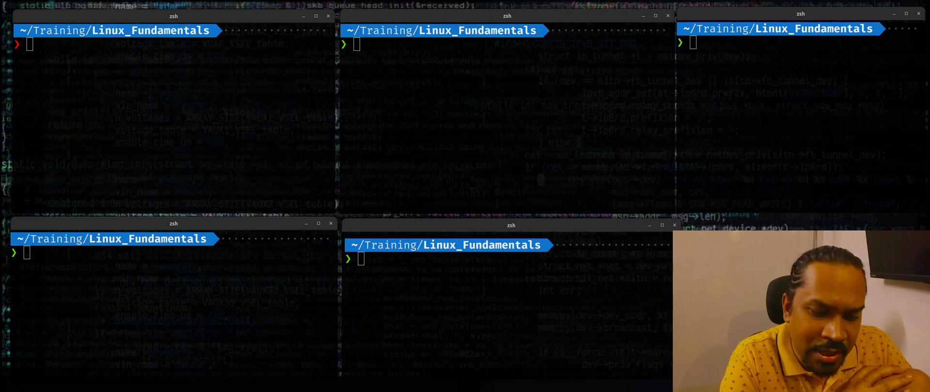
- Run nproc and lscpu, showing 12 CPUs on an Intel Core i7-8750H with caches and vulnerabilities
text(nproc)
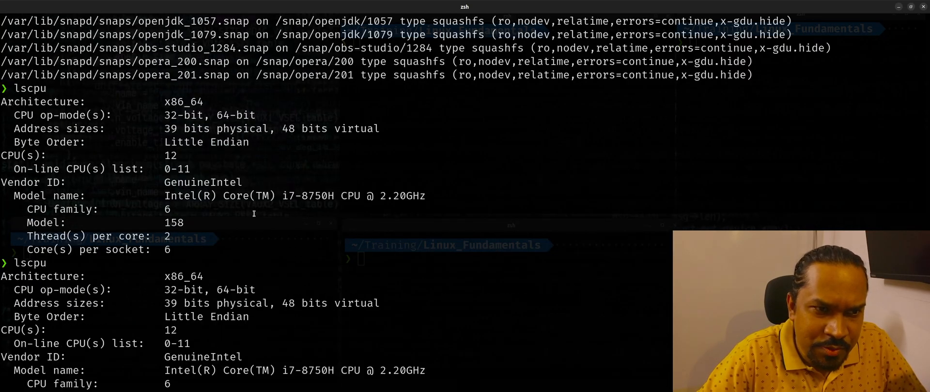
scroll(down, 3)
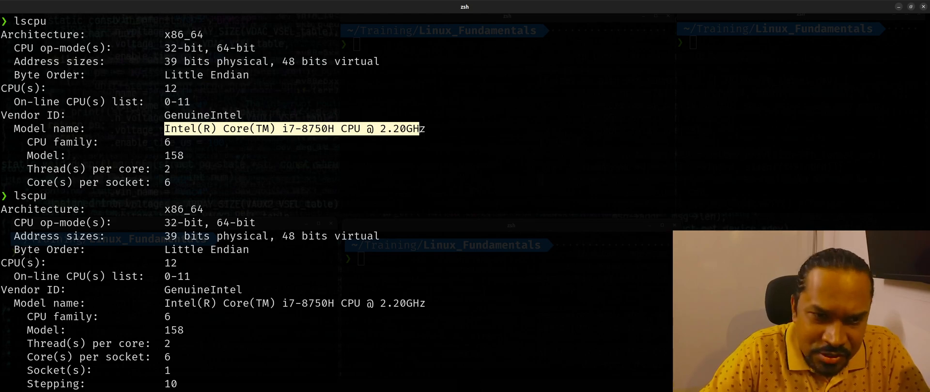
scroll(down, 3)
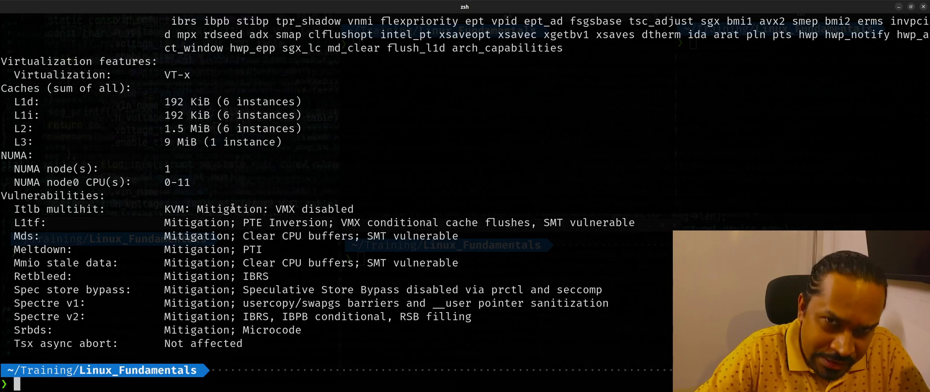
- Page through the per-processor entries of /proc/cpuinfo with less, then quit and clear
text(less /proc/c)
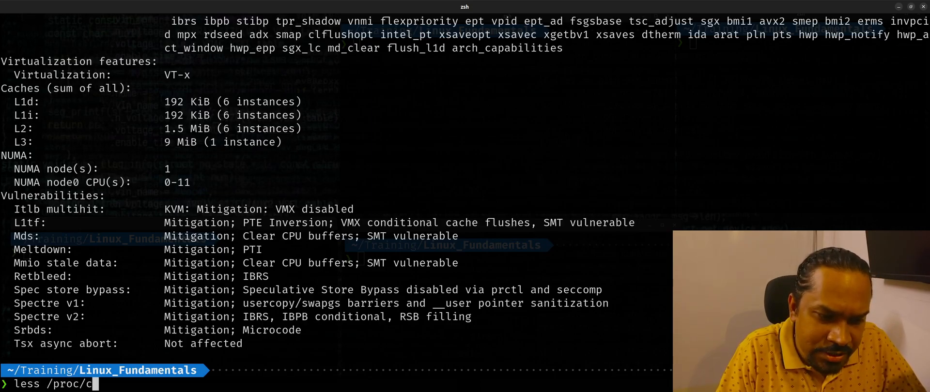
text(puinfo)
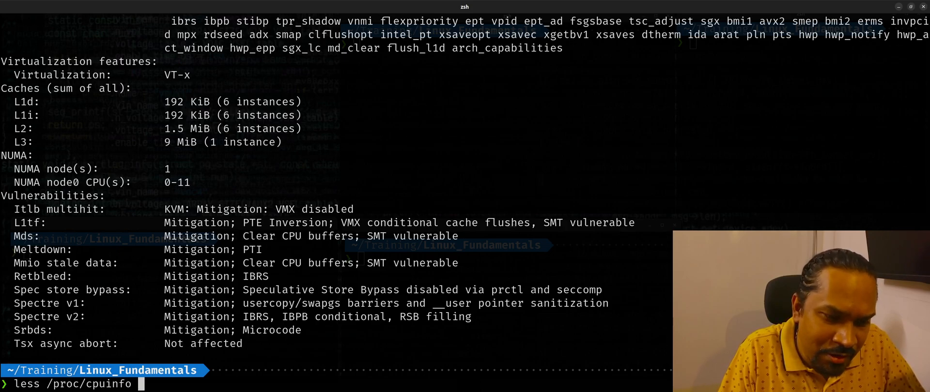
key(Enter)
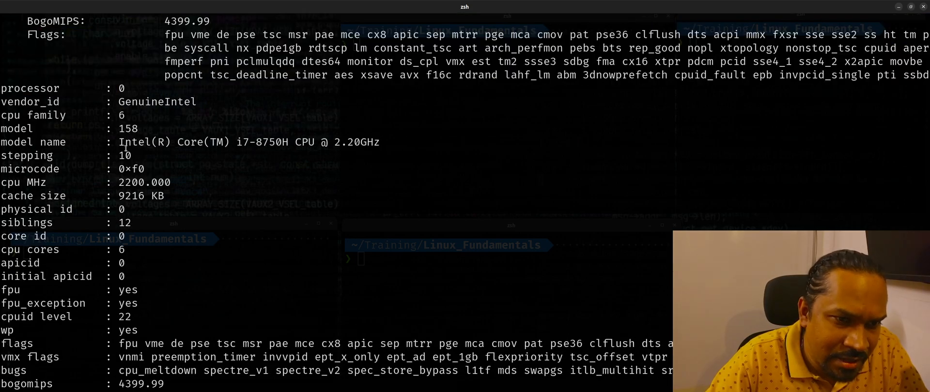
scroll(down, 3)
text(p)
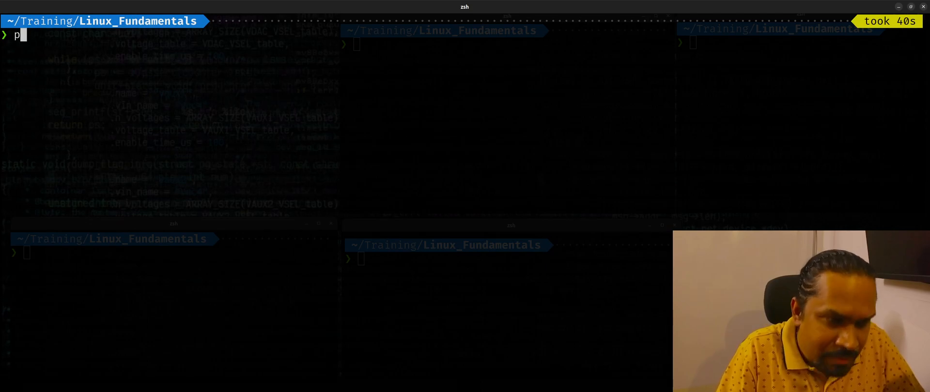
- Grep processor lines 0–11 from /proc/cpuinfo and count them as 12 with wc -l
text(grep)
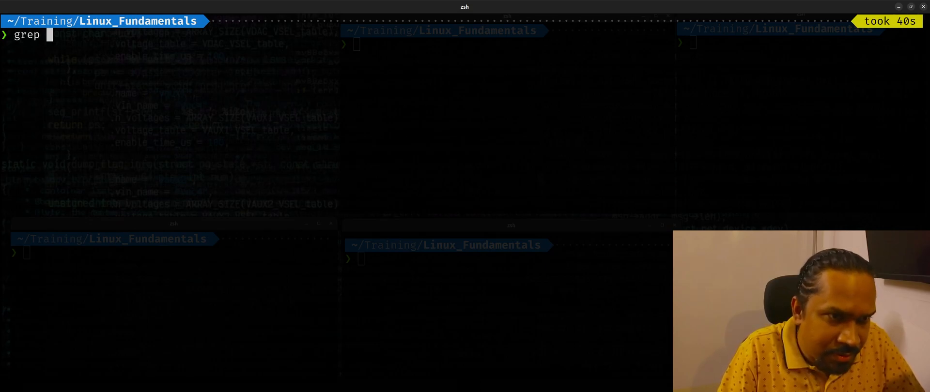
text(processor /proc/cpuinfo)
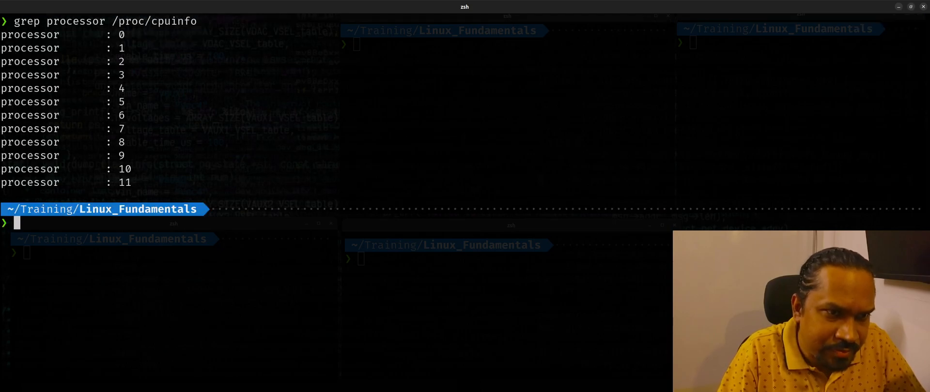
text(grep processor /proc/cpuinfo | wc -l)
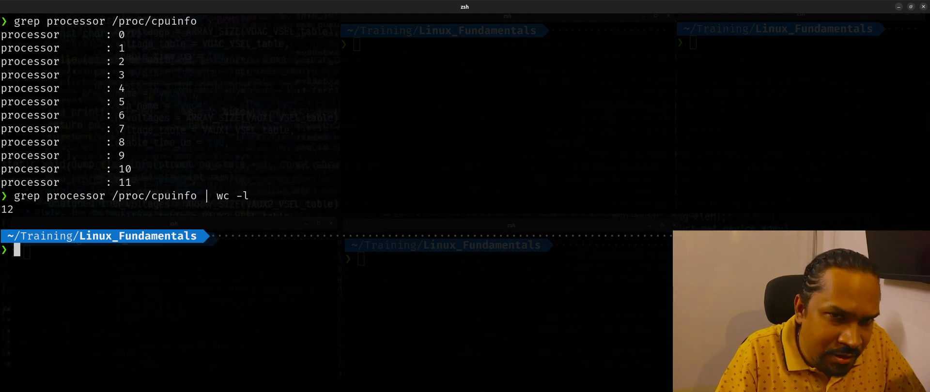
- Print the kernel release with uname -r, showing 5.15.0-48-generic
text(uname -r)
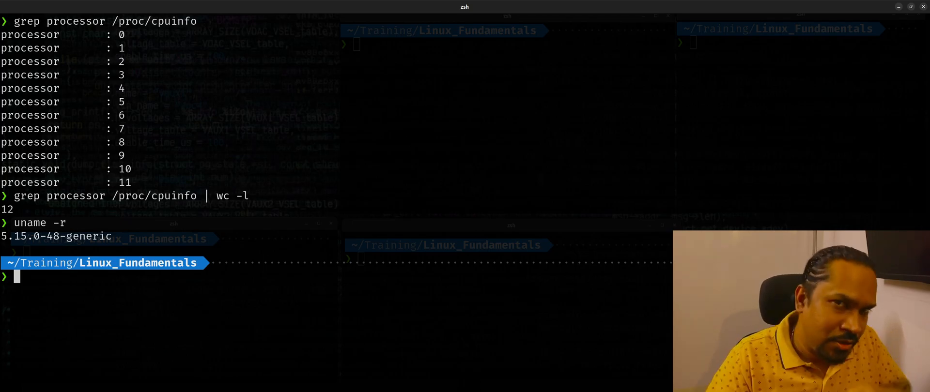
- Read the sched_setaffinity(2) man page, highlighting the function name
text(man 2)
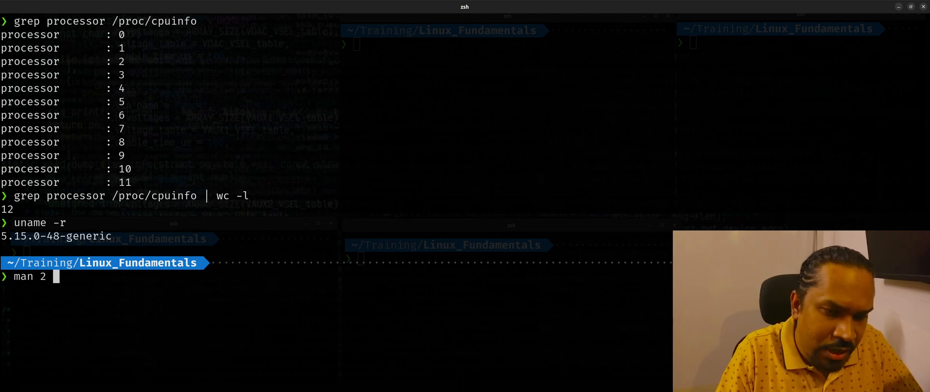
text(sched_set)
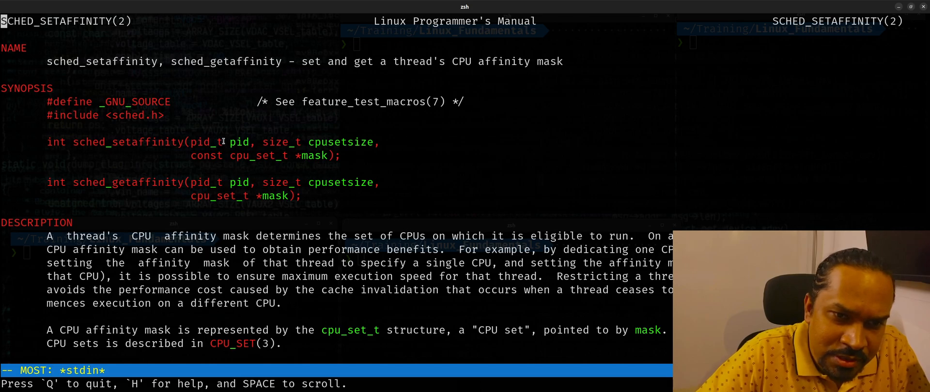
double_click(237, 142)
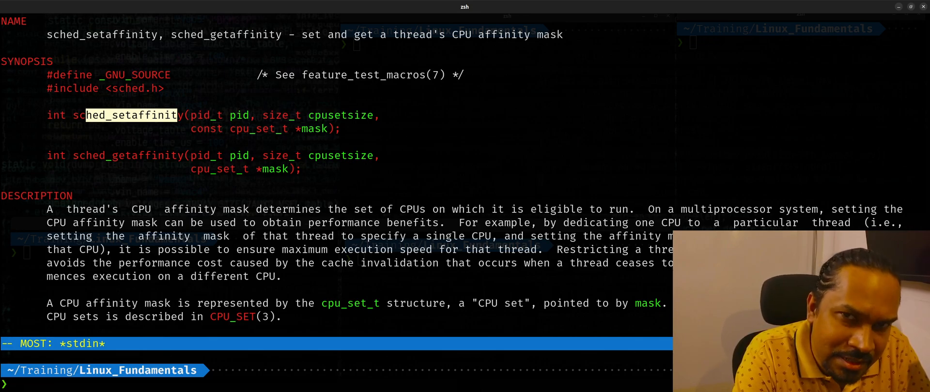
- Show taskset's help on CPU affinity and mark the option for an existing pid
text(taskse)
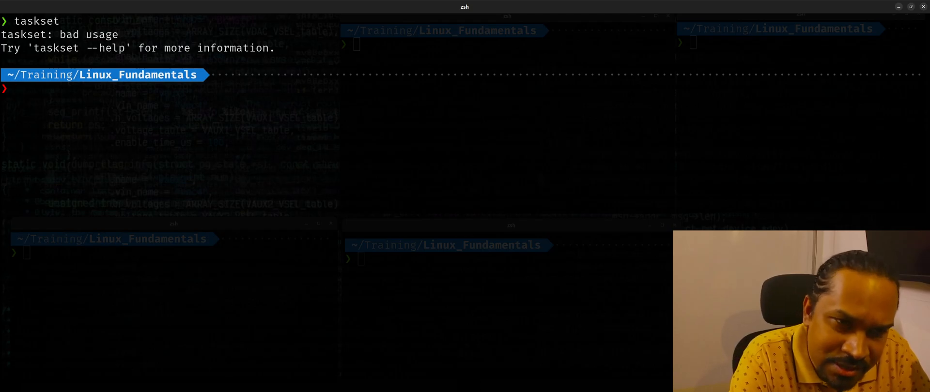
text(tsk)
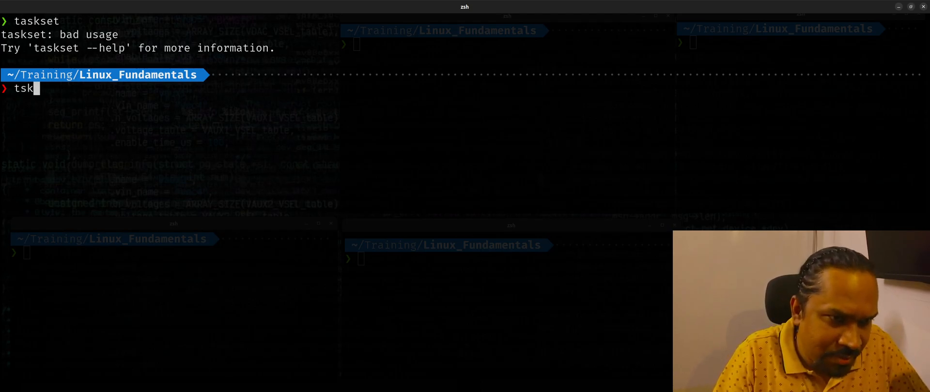
text(askset --help)
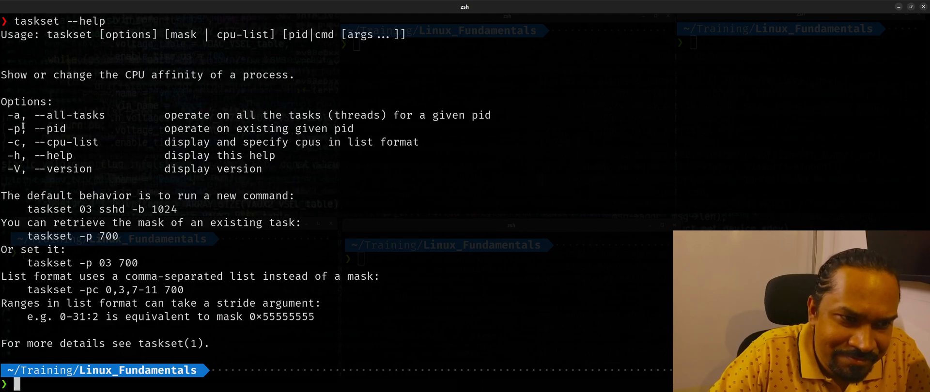
double_click(14, 115)
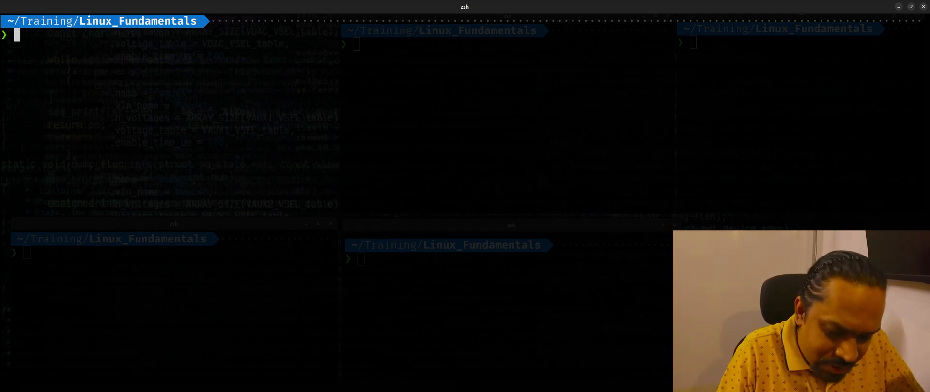
text(taskset -c)
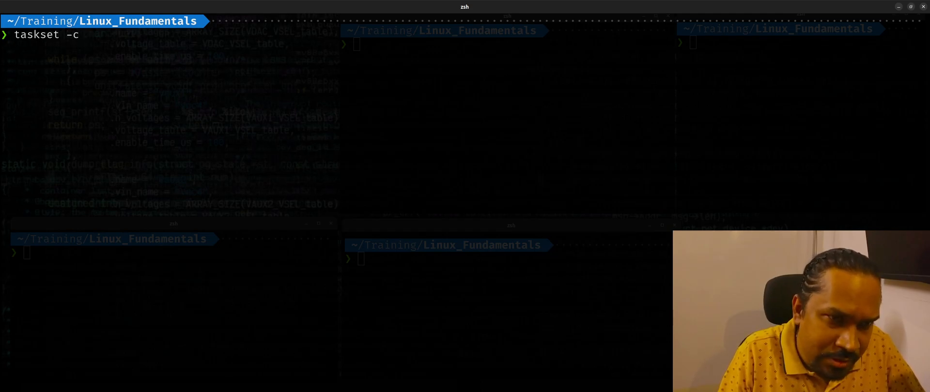
- Run cp /dev/urandom /dev/null pinned to CPU 3 with taskset -c 3
text(3)
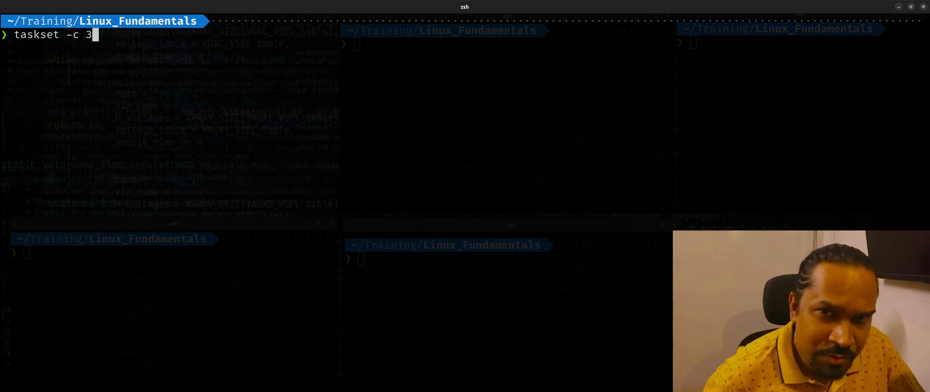
text(cp)
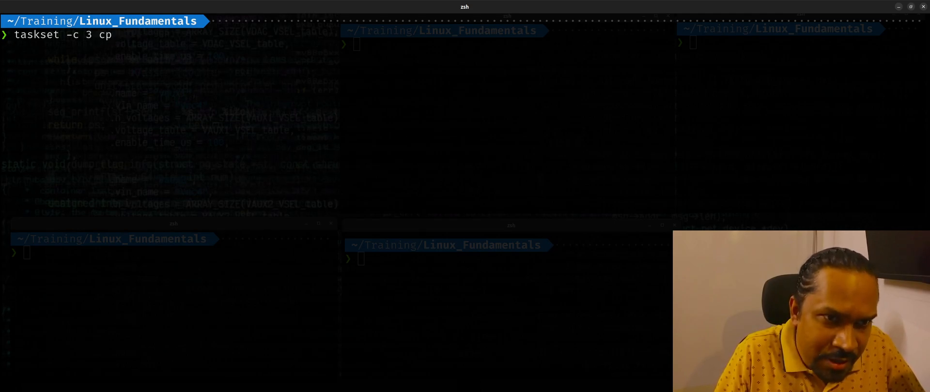
text(/dev/urandom /d)
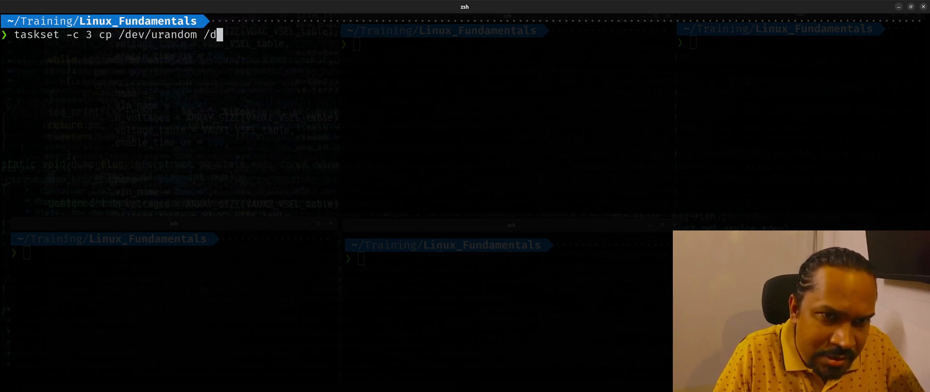
text(ev/null)
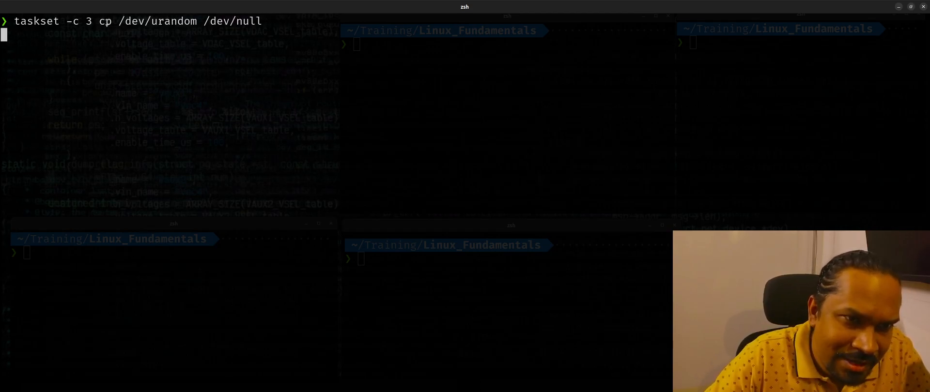
key(Return)
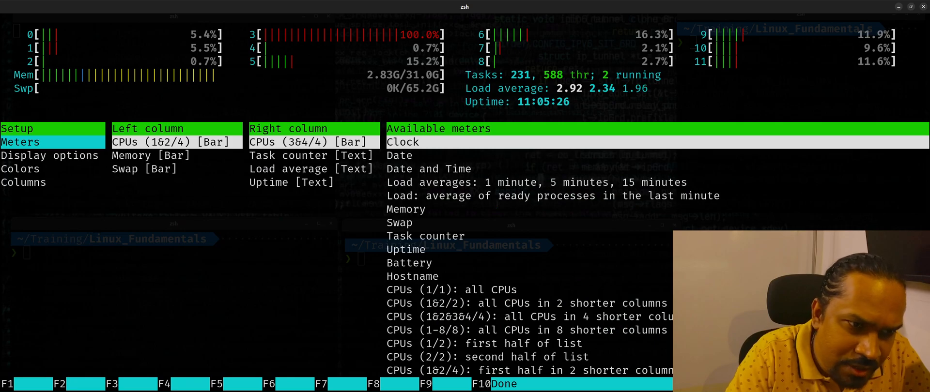
- Browse htop setup's Display options, Columns and Colors pages, selecting USER in Active Columns
click(170, 142)
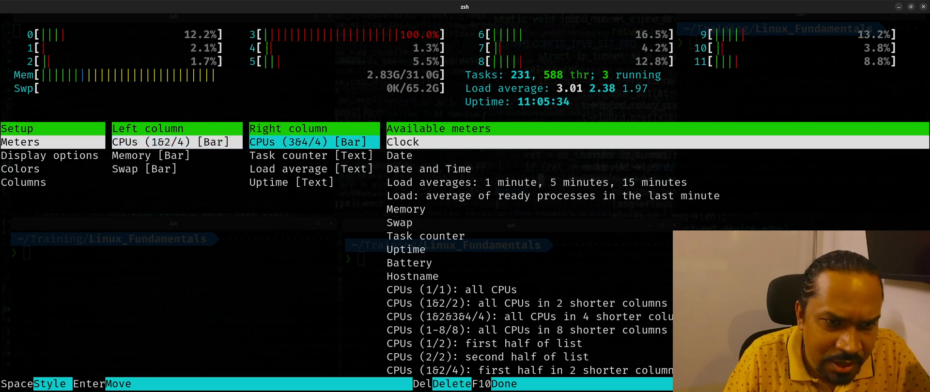
click(50, 155)
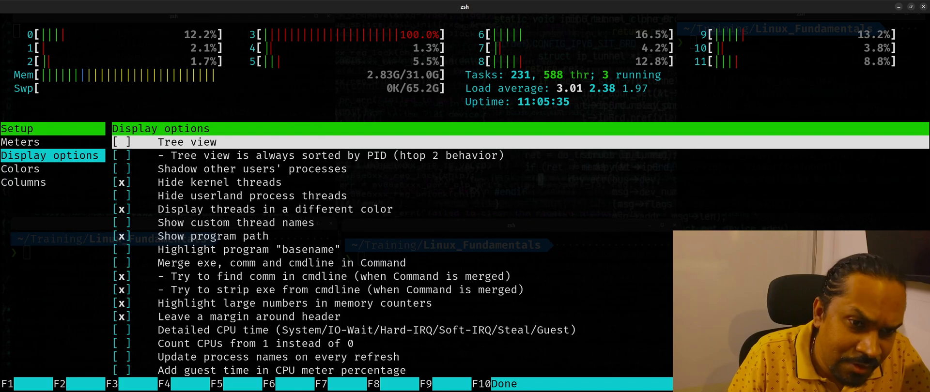
click(23, 182)
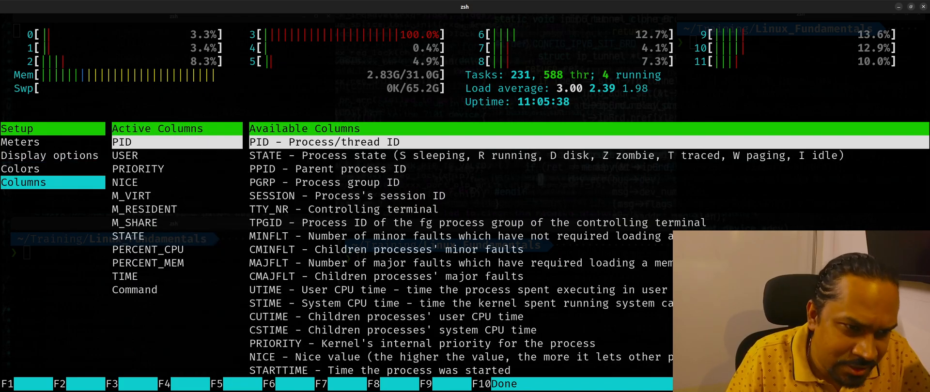
click(50, 155)
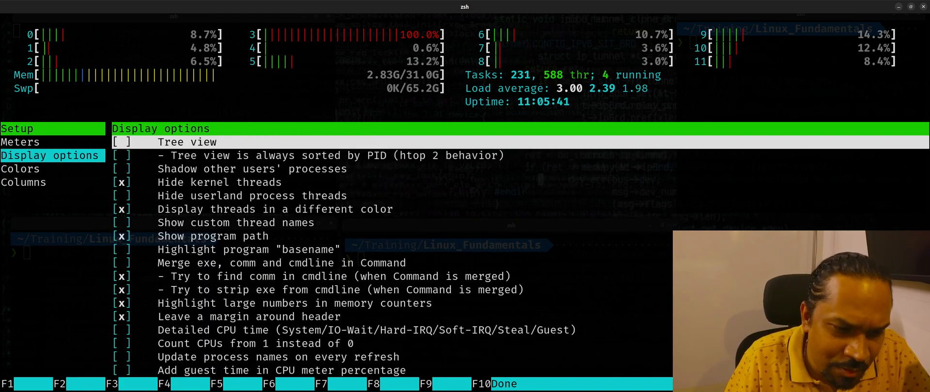
click(20, 169)
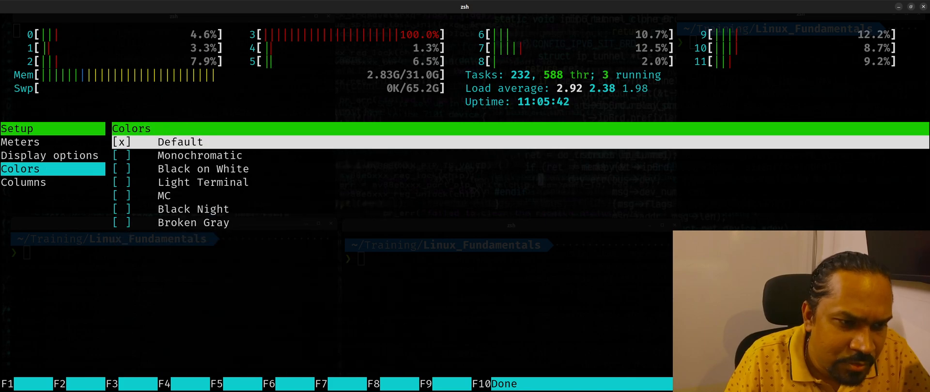
click(23, 183)
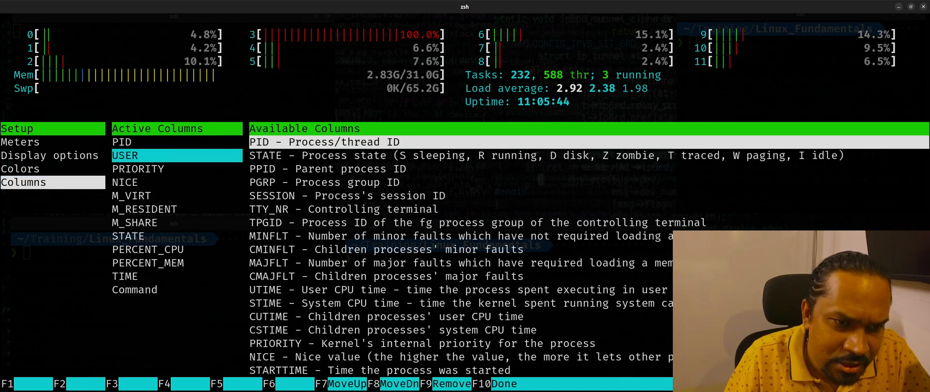
- Reduce htop's columns to PID, CPU, state, CPU%, time and command, then exit setup
key(Down)
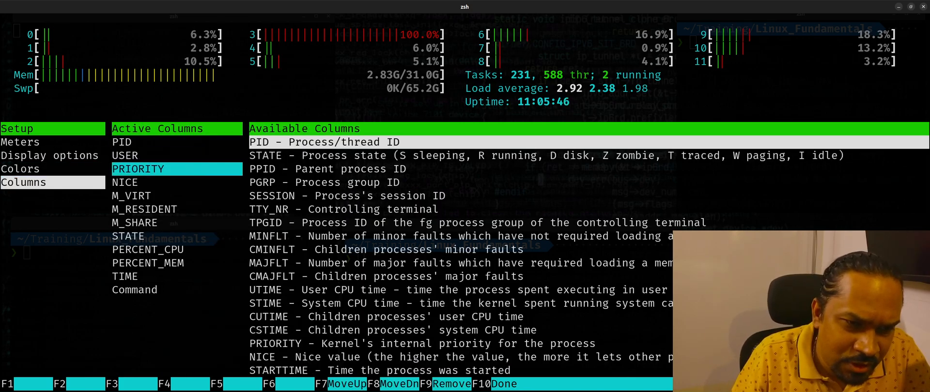
key(Up)
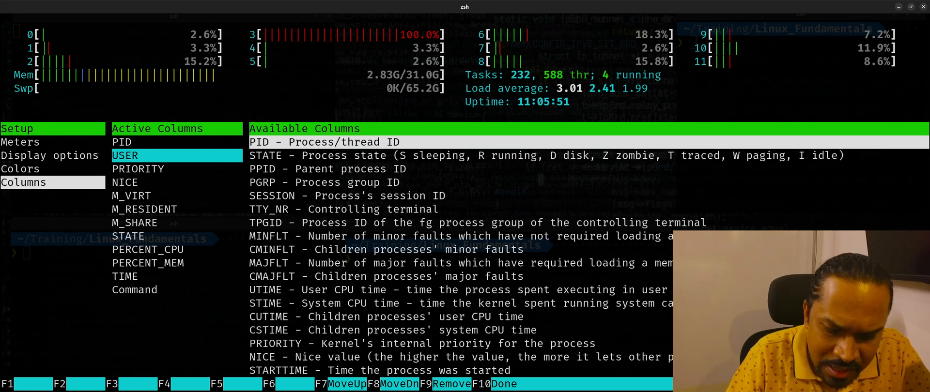
click(451, 383)
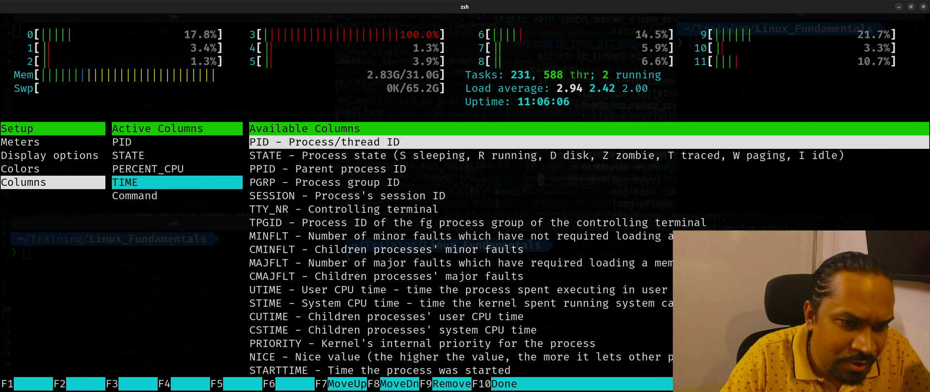
key(Down)
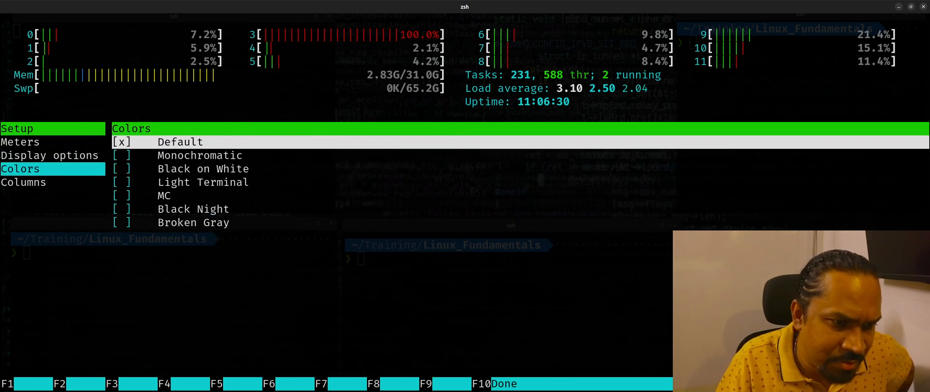
click(23, 182)
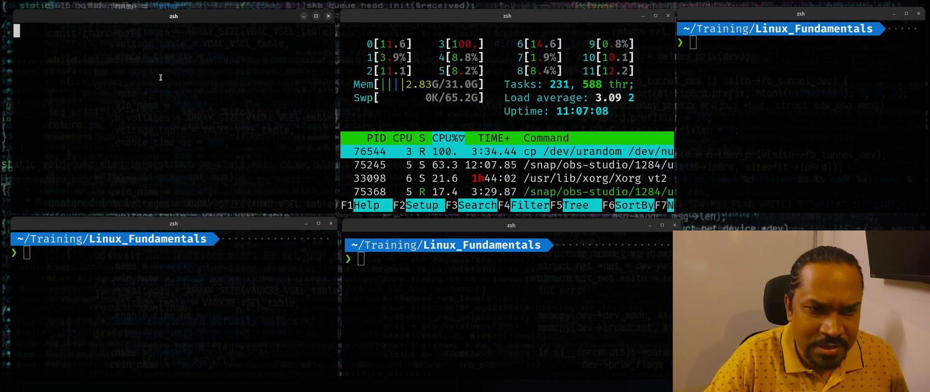
- Start a second cp /dev/urandom /dev/null restricted to CPUs 6-9 with taskset -c 6-9
text(tg)
click(173, 252)
text(taskset)
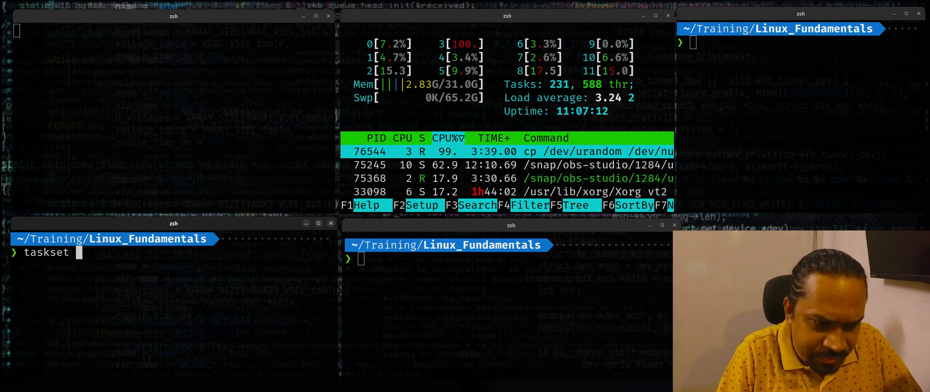
text(-c)
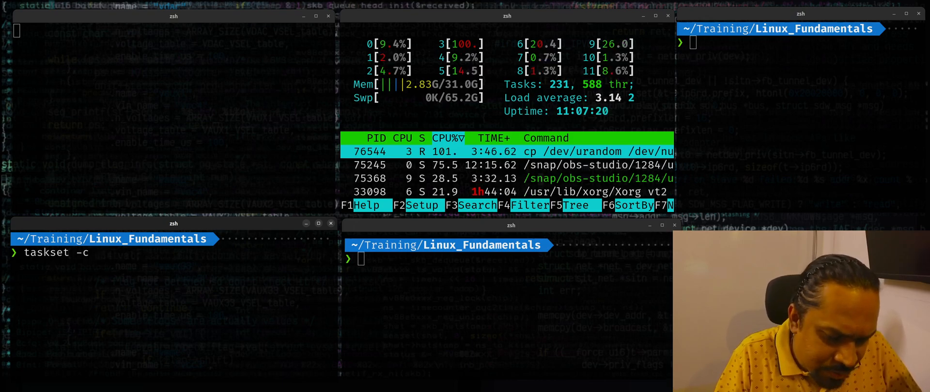
text(6)
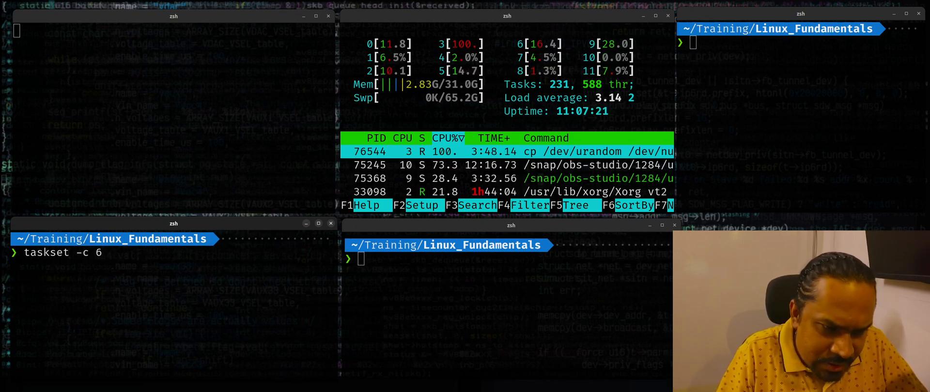
text(,7)
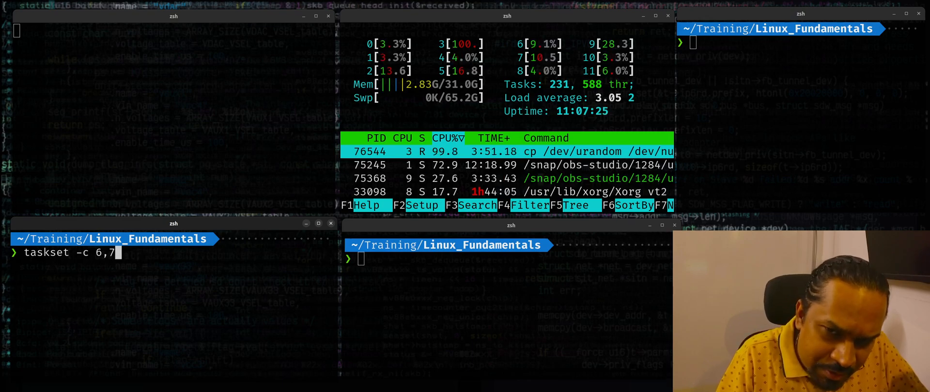
key(BackSpace)
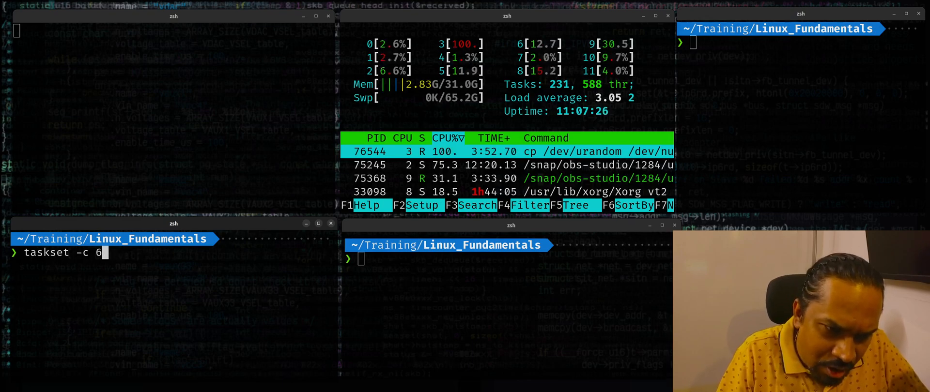
text(-)
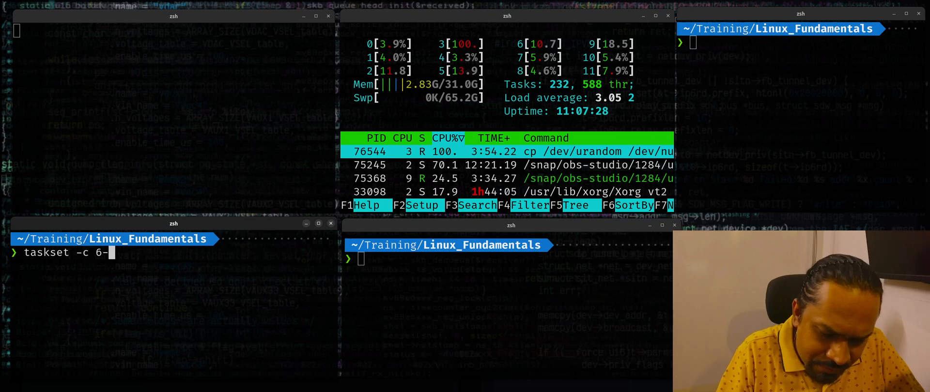
text(9)
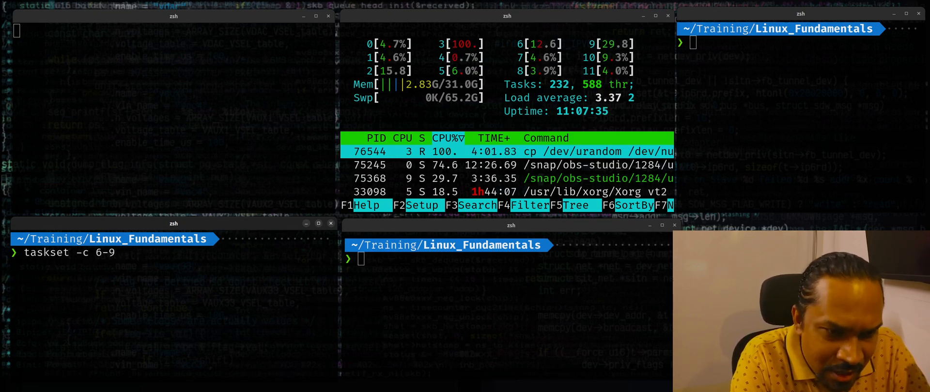
text(cp /dev/ur)
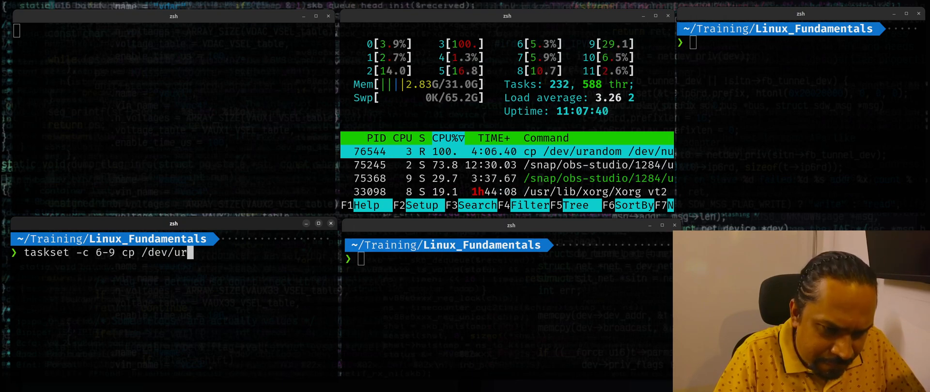
text(andom /dev/nu)
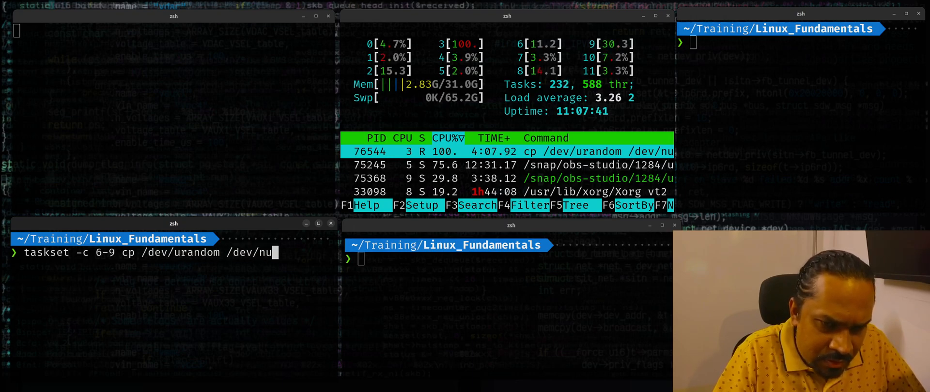
text(ll)
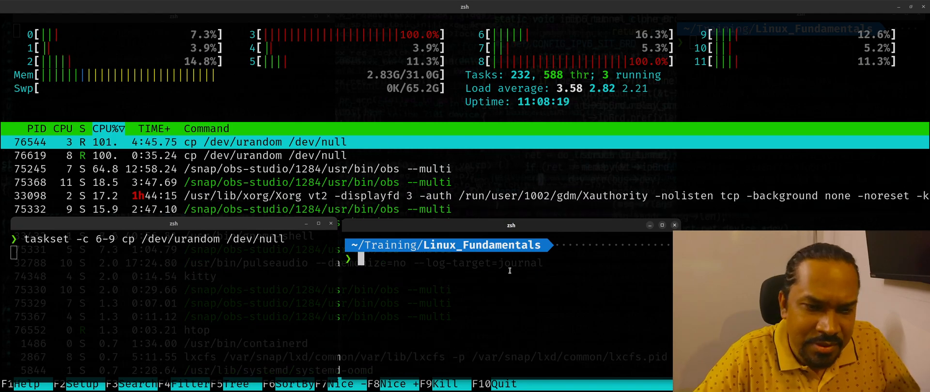
- Move the new cp process 76619 onto CPU 2 with taskset -pc 2 76619
text(taskset -)
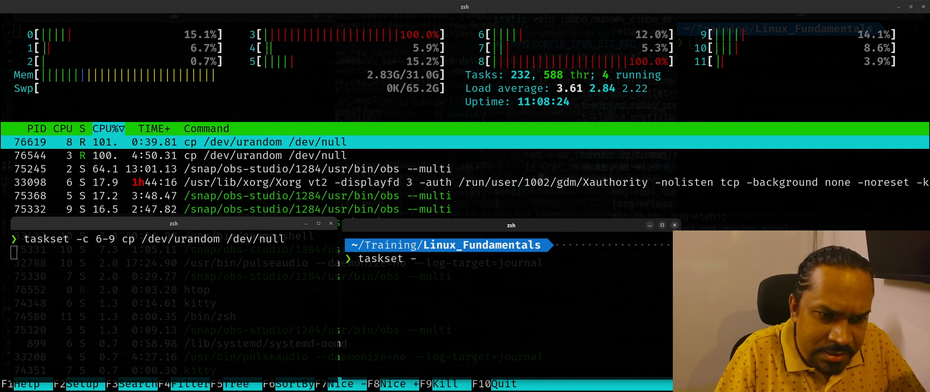
text(c)
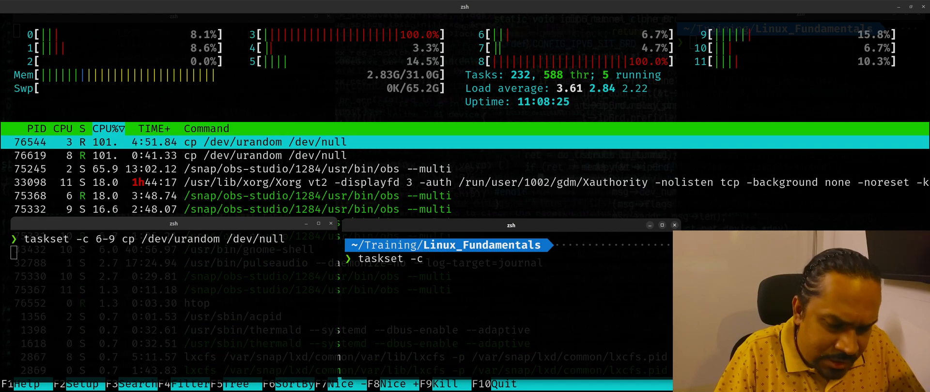
text(2)
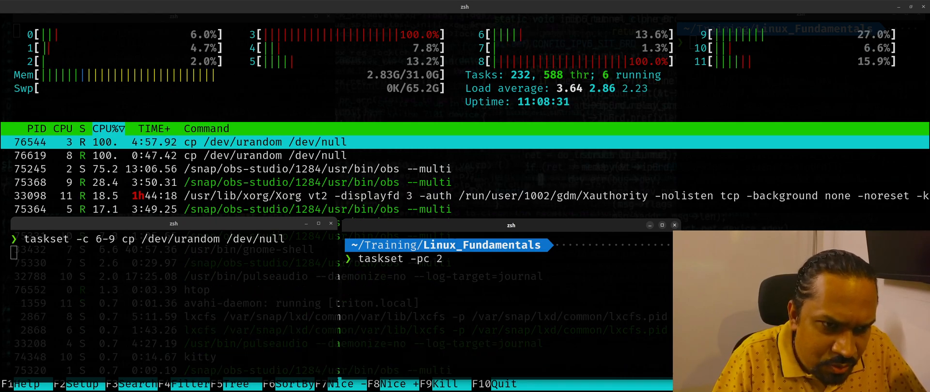
text(7)
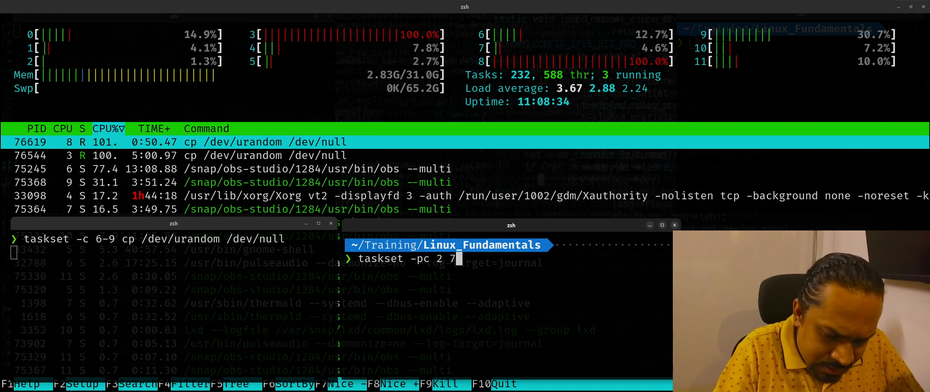
text(6619)
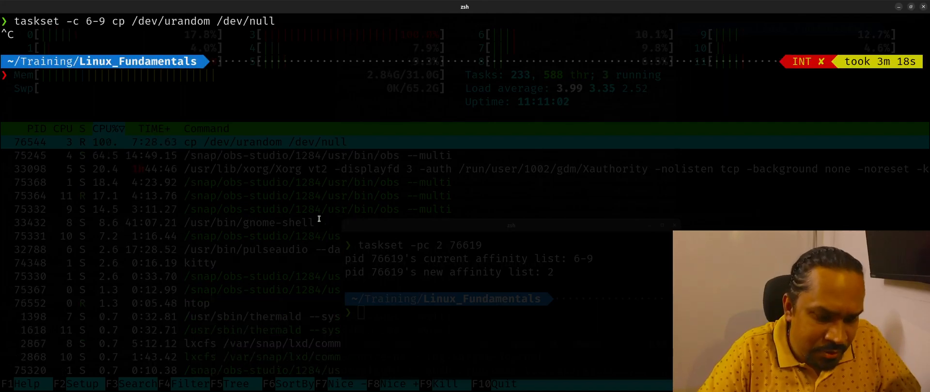
- Show taskset --help usage output, then start the Python interpreter
text(taskset --h)
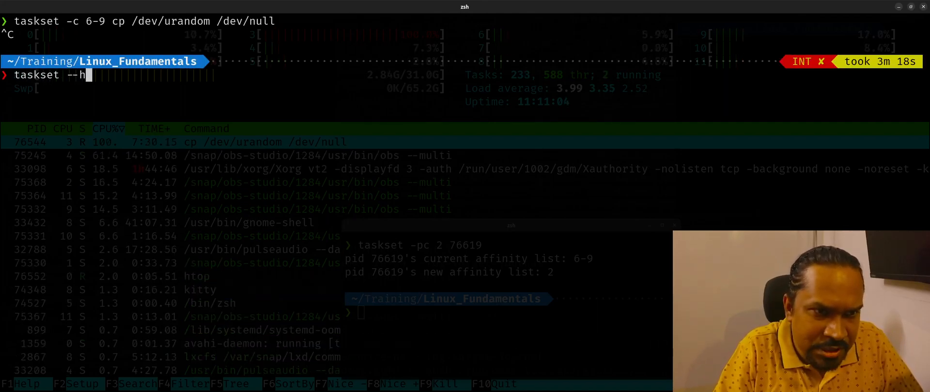
key(Enter)
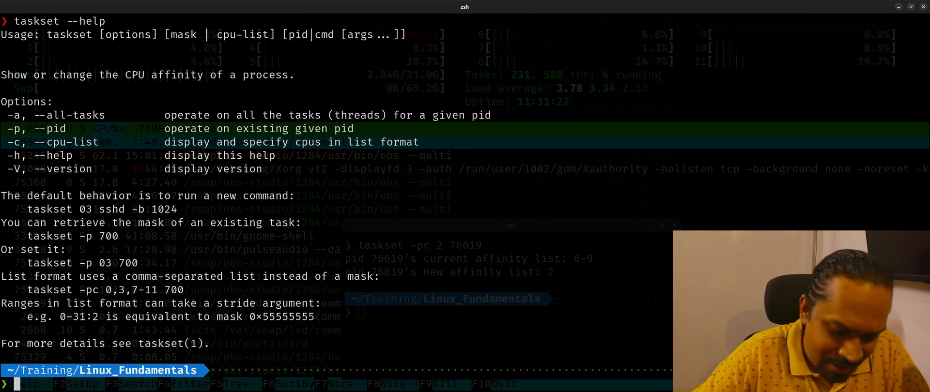
text(python)
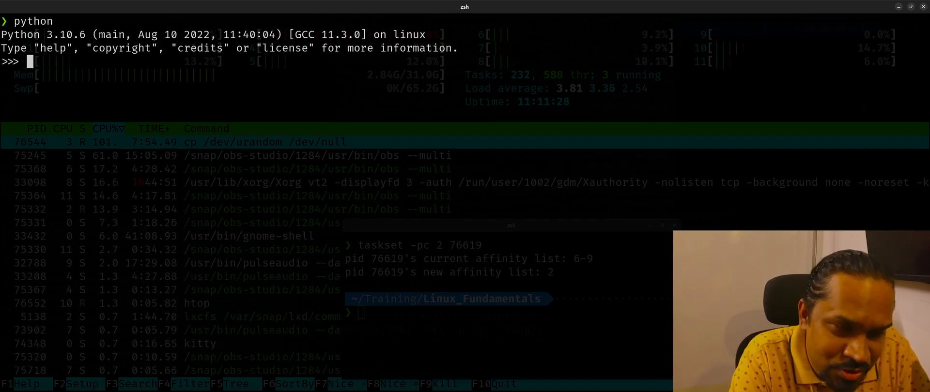
- Import os, inspect os.sched_setaffinity as a built-in, then launch ipython3
text(import)
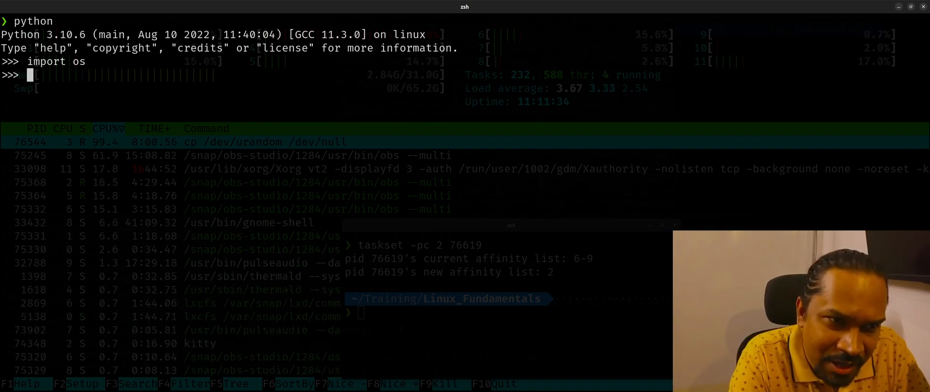
text(os.)
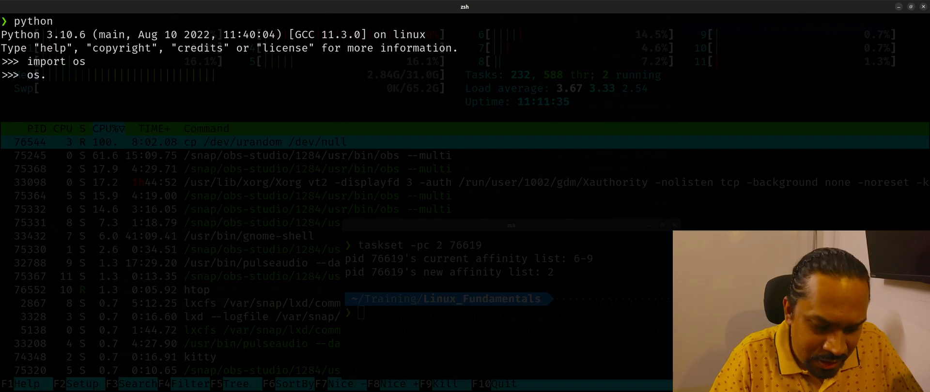
text(sche)
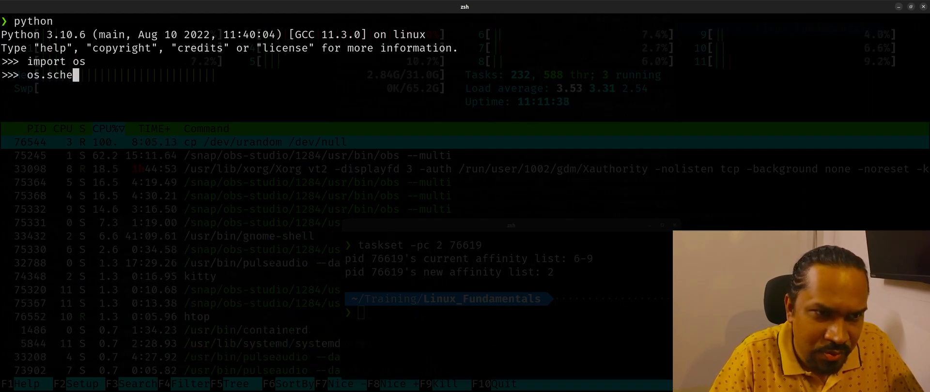
text(d_sets)
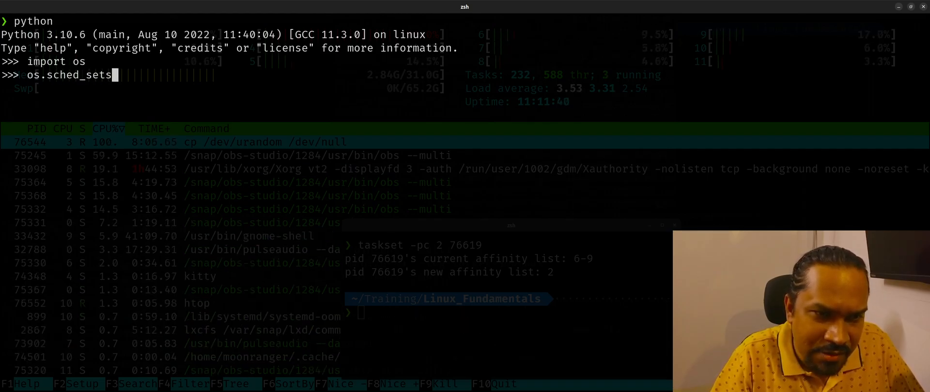
text(affinity)
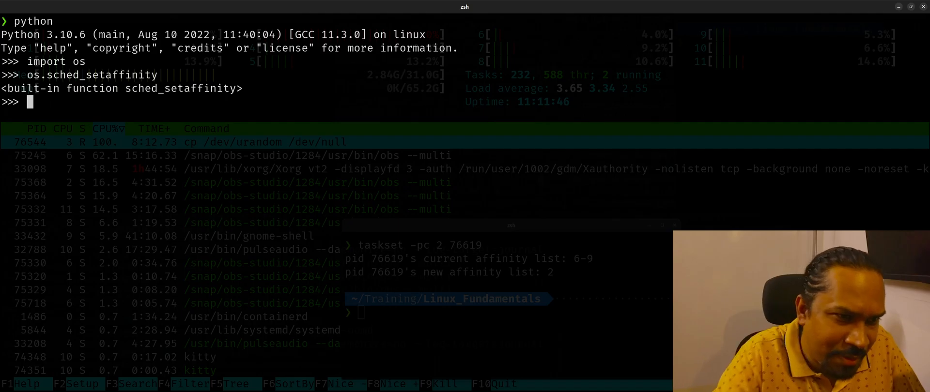
text(os.sched_setaffinity()
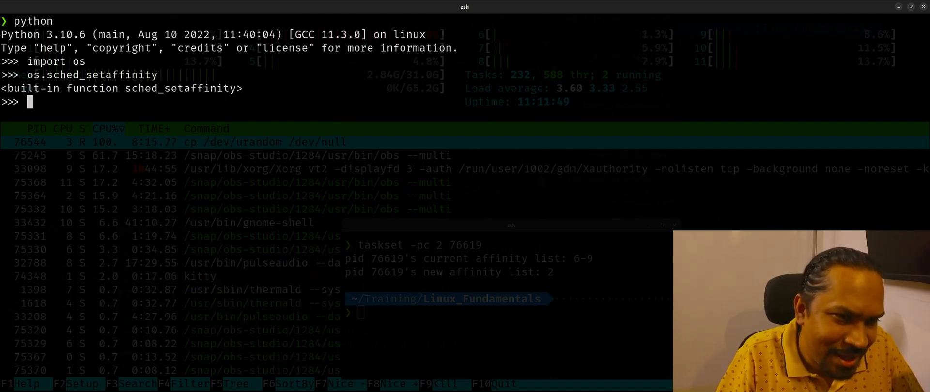
text(ipython3)
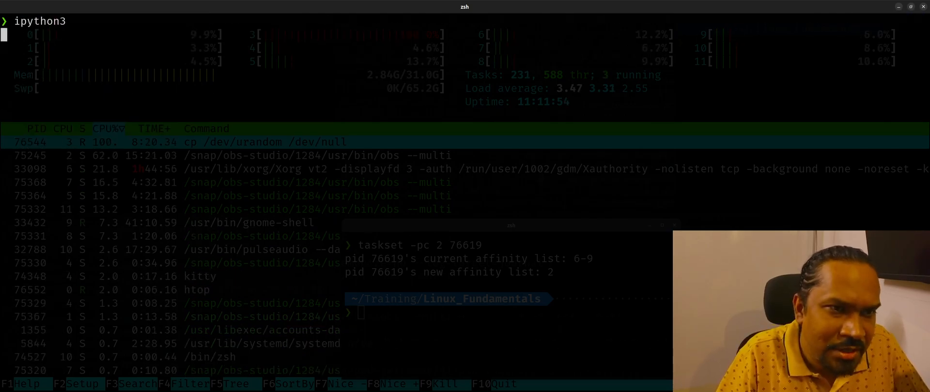
- In IPython, import os, view os.sched_getaffinity help, and query PID 76619
key(Enter)
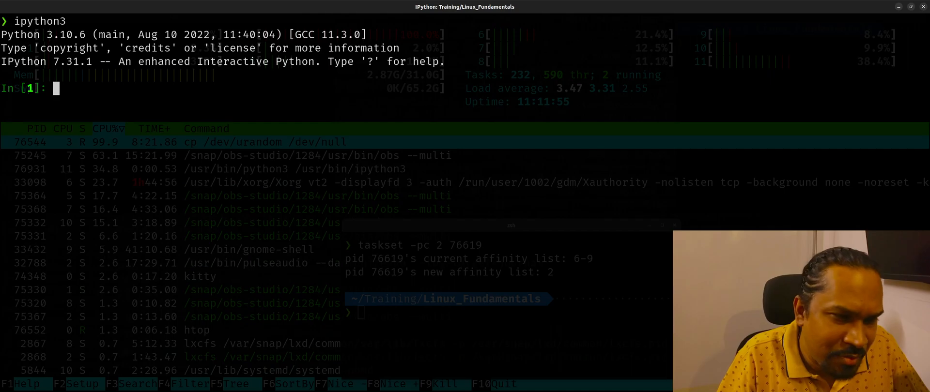
text(import os)
text(os.sched_)
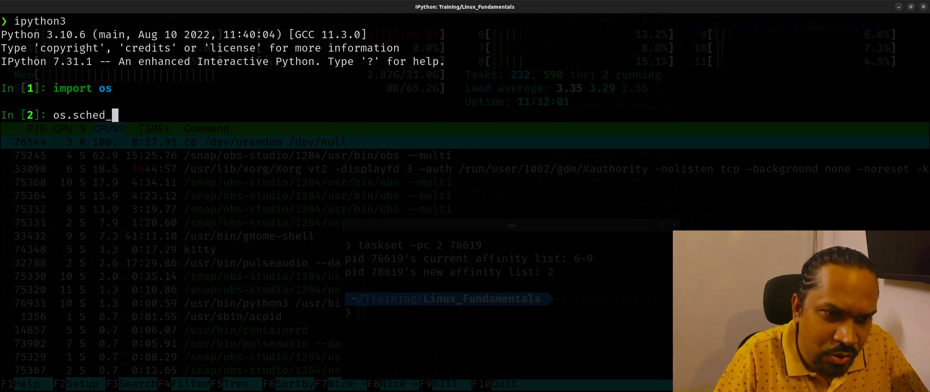
text(getaffinty)
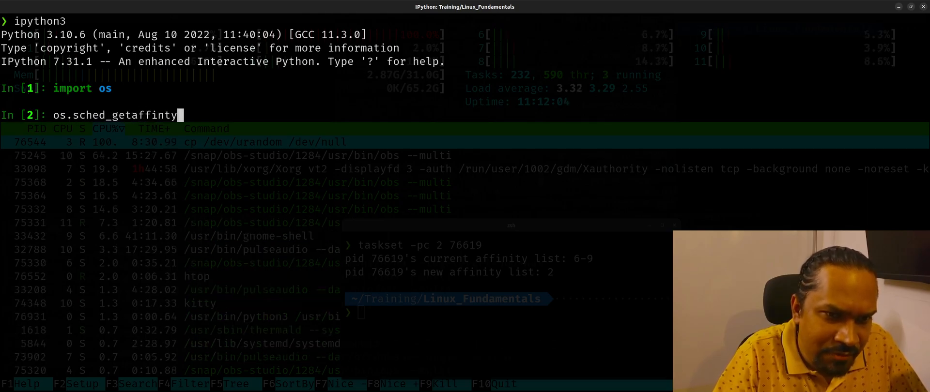
text(ty?)
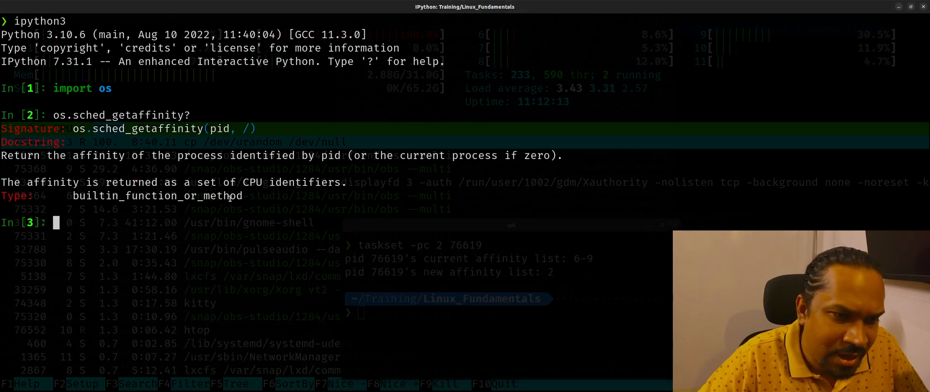
text(os.sched_getaffinity)
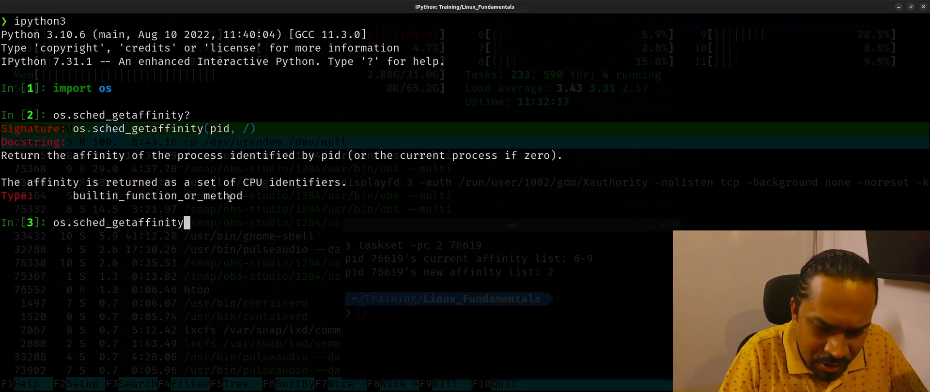
text((76619)
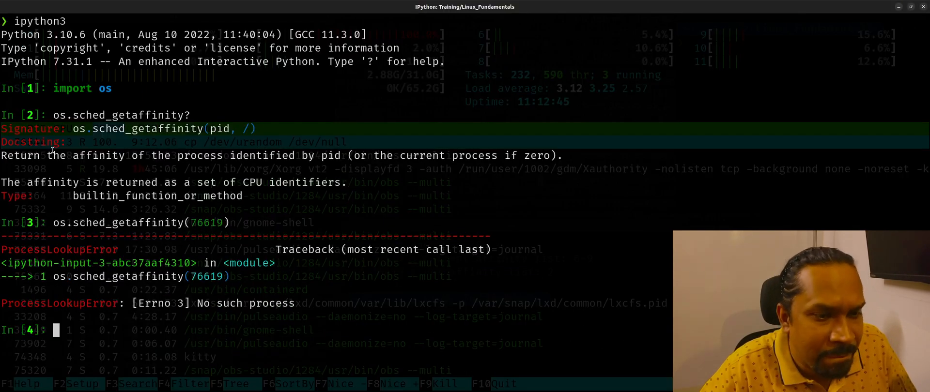
- Confirm cp 76544 runs on CPU 3, then pin it to CPU 1, then CPU 8
text(os.sched_getaffinity(7661))
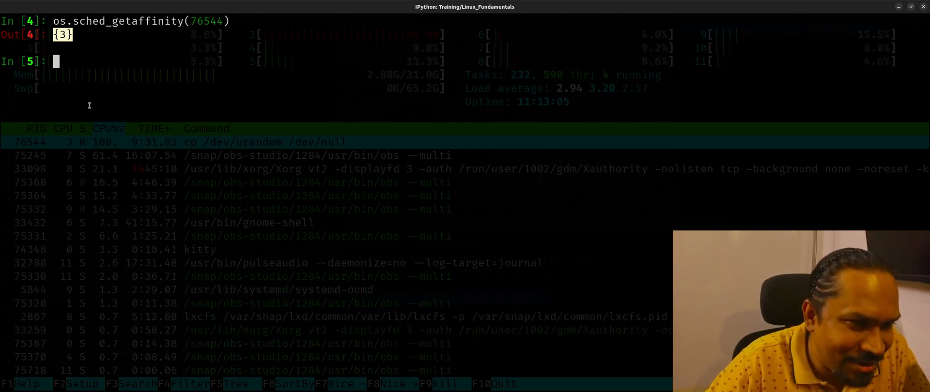
text(os.sched_getaffinity(76544))
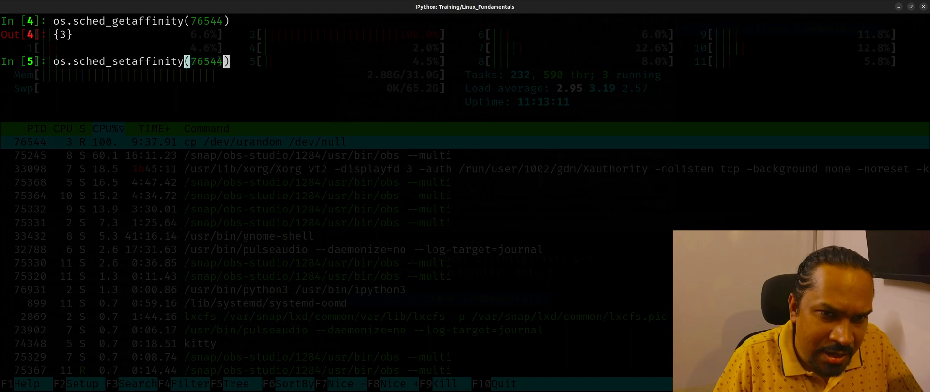
text(, [])
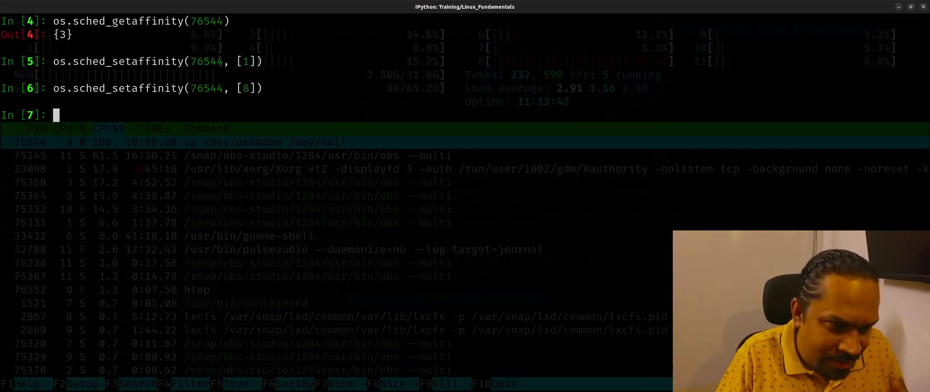
text(os.sched_setaffinity(76544, [8]))
text(os.sched_setaffinity(0, [)
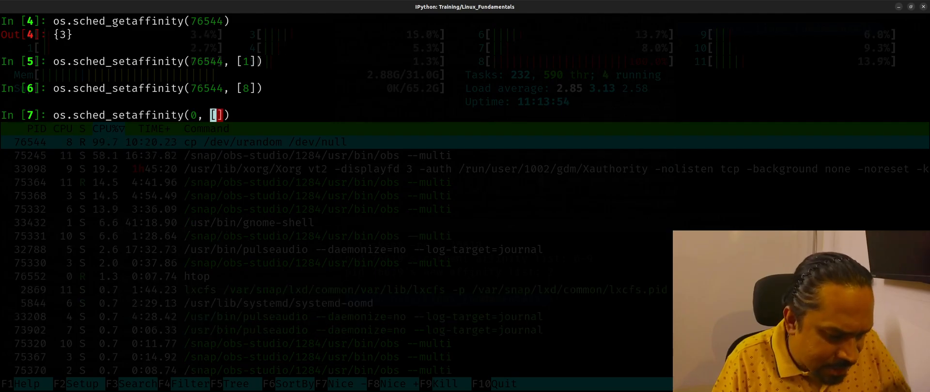
- Pin IPython to CPU 10, run a busy while loop, then interrupt with Ctrl+C
text(10])
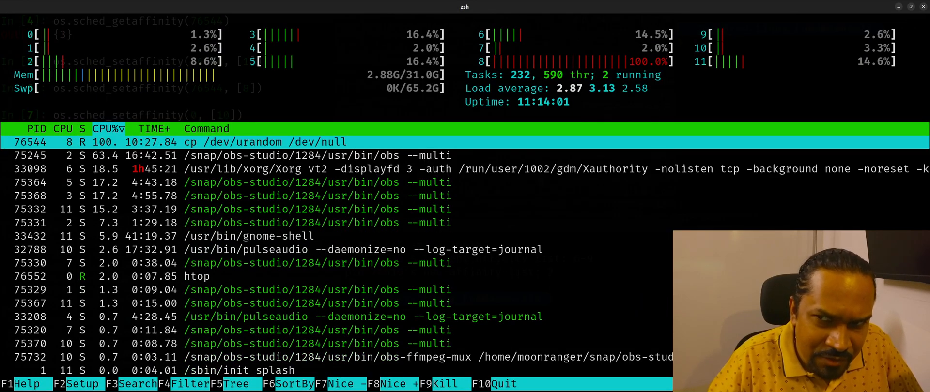
mouse_move(754, 54)
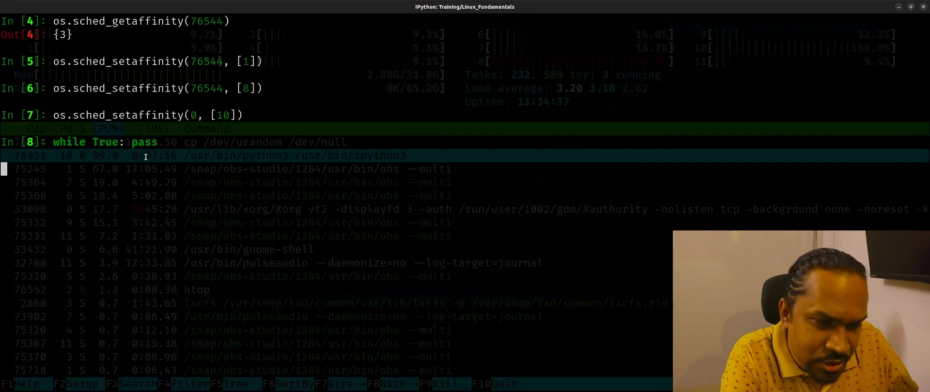
key(ctrl+c)
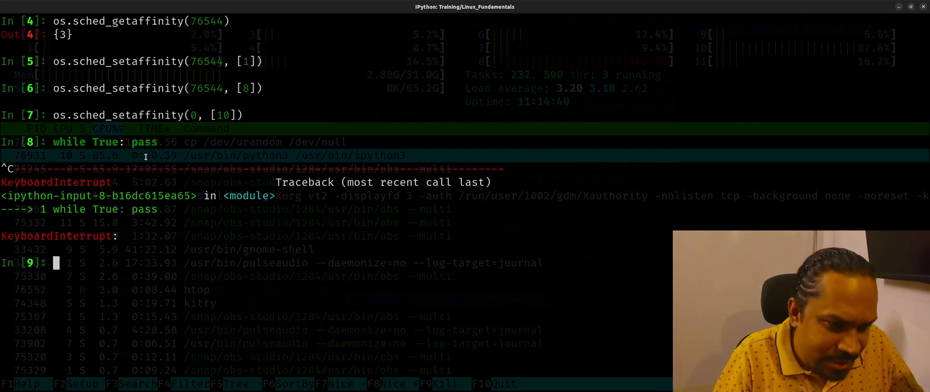